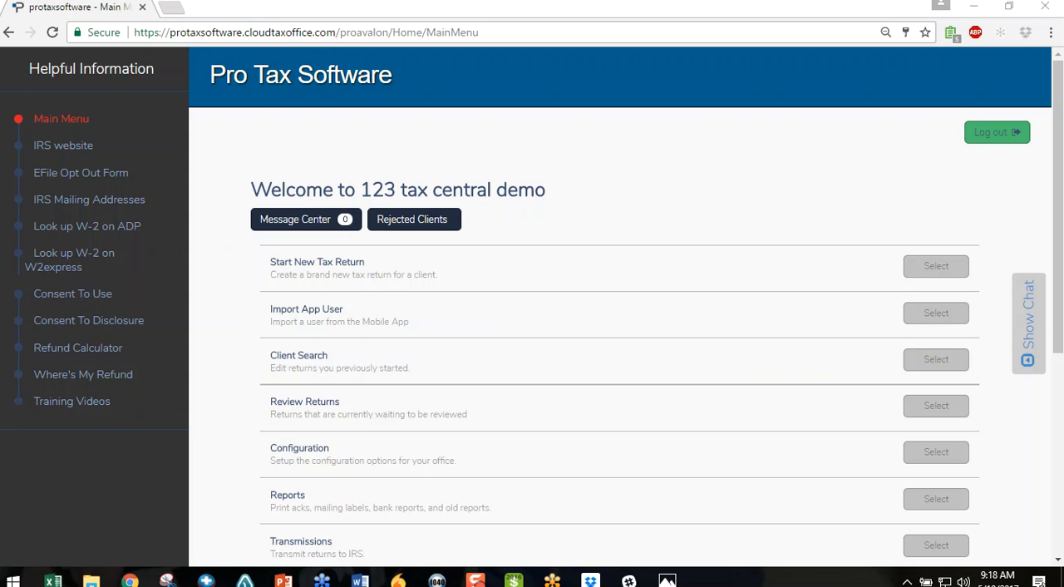
# Scroll the Main Menu and select Configuration to reach the office setup options
pyautogui.scroll(-3)
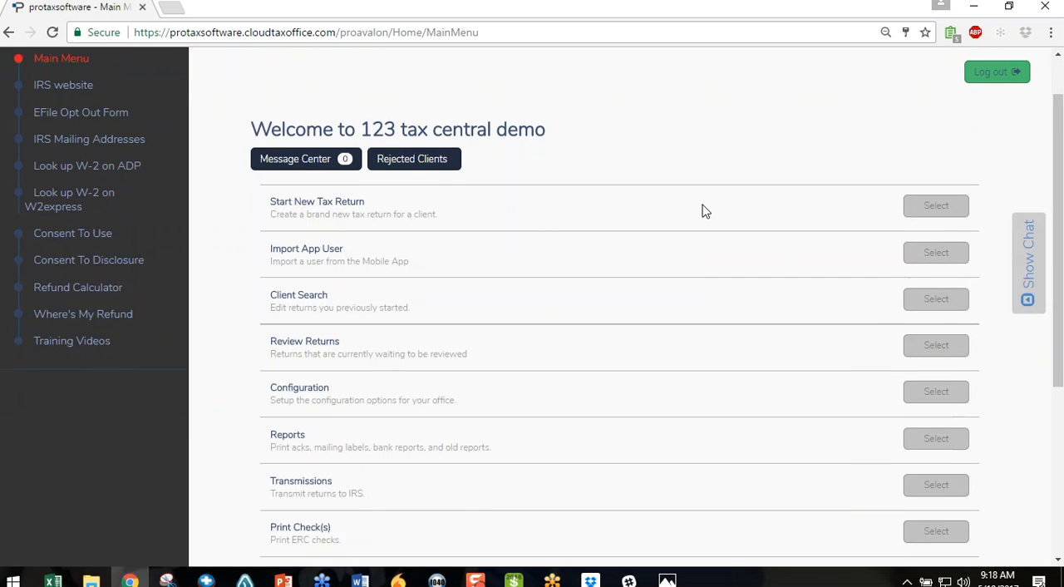
pyautogui.scroll(-3)
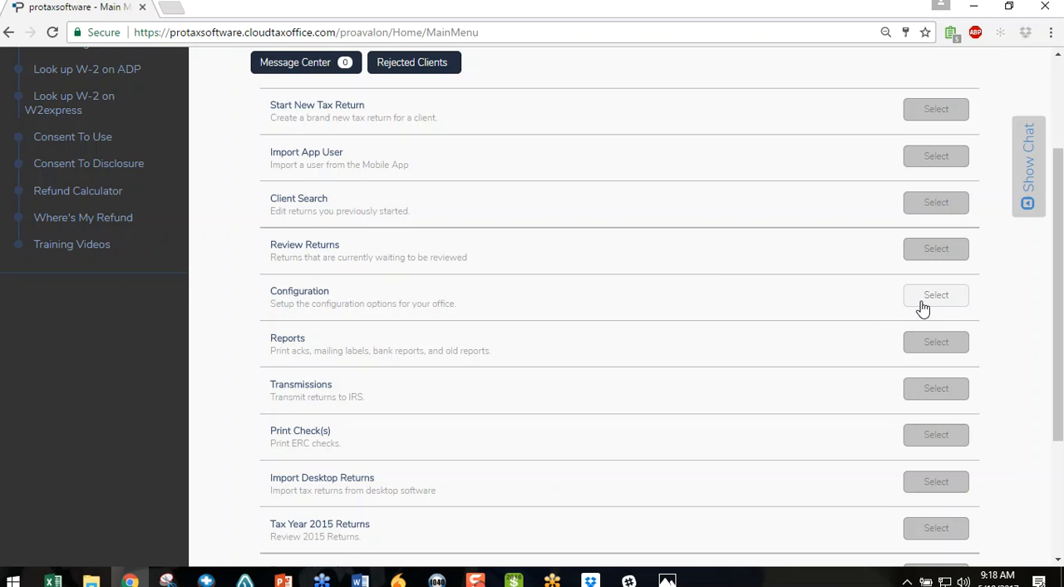
pyautogui.click(935, 294)
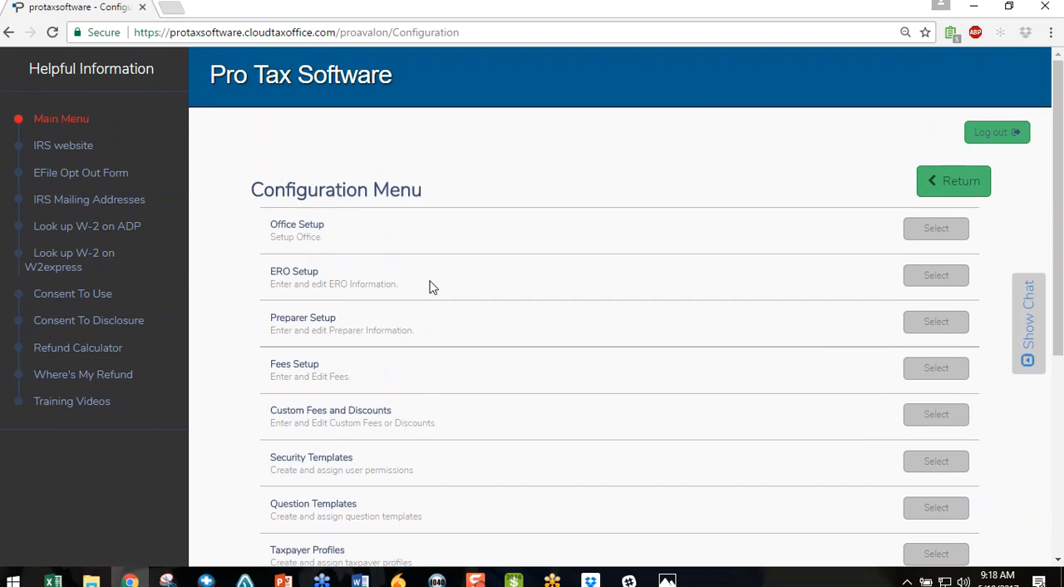
# Select Office IP Whitelist from the Configuration Menu
pyautogui.scroll(-3)
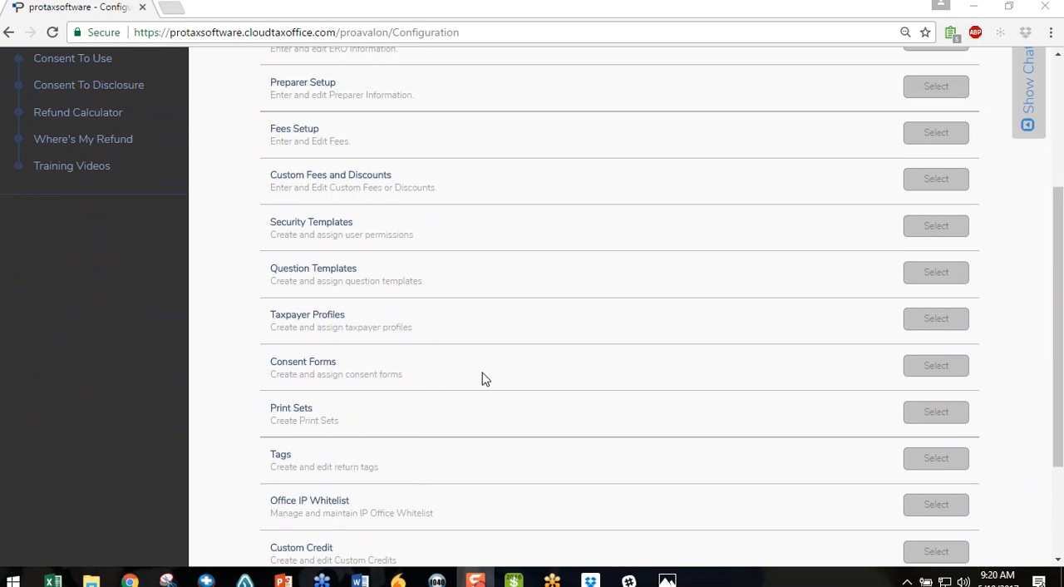
pyautogui.moveTo(331, 464)
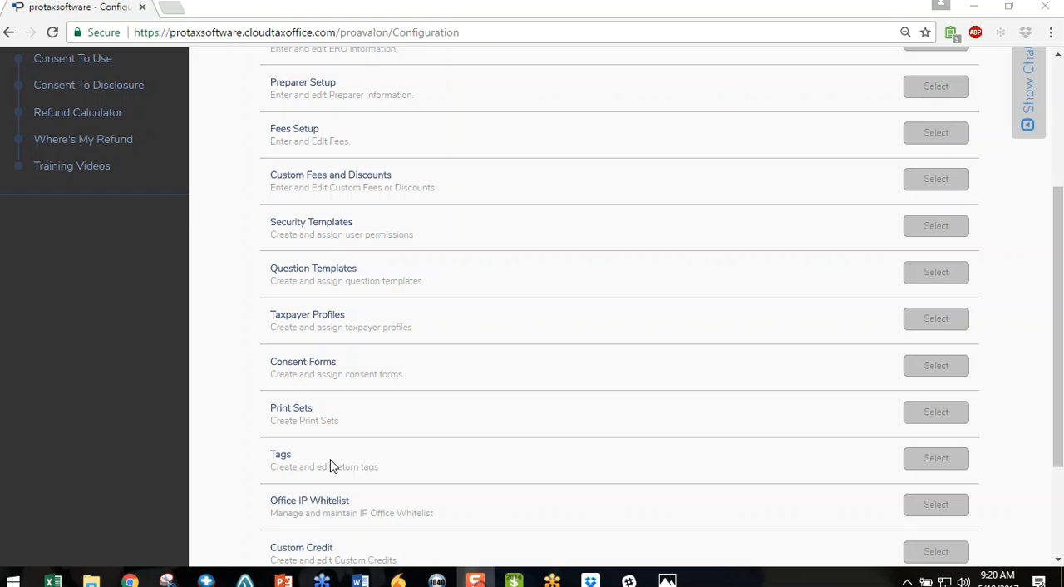
pyautogui.moveTo(988, 571)
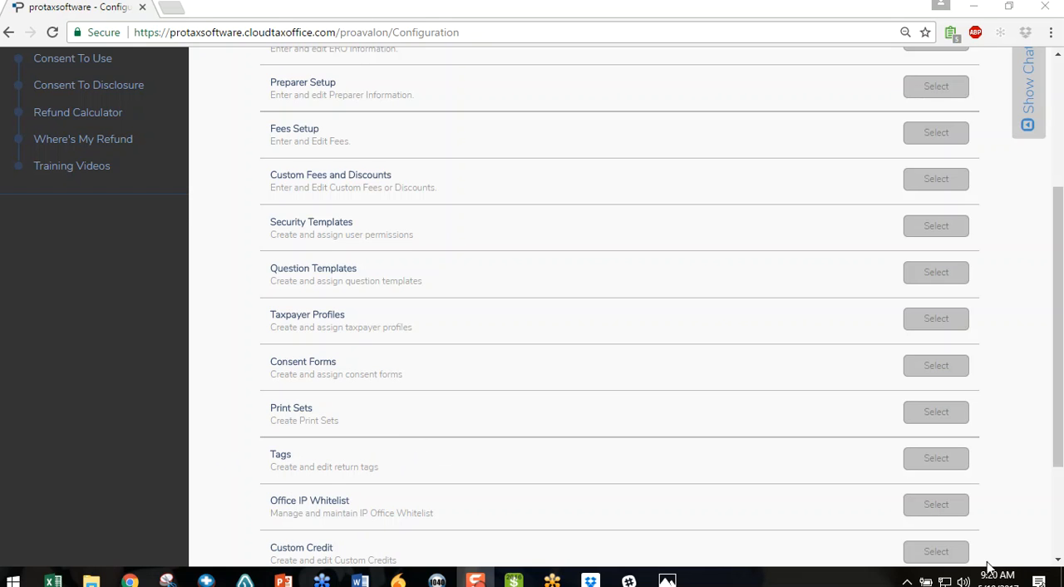
pyautogui.moveTo(930, 505)
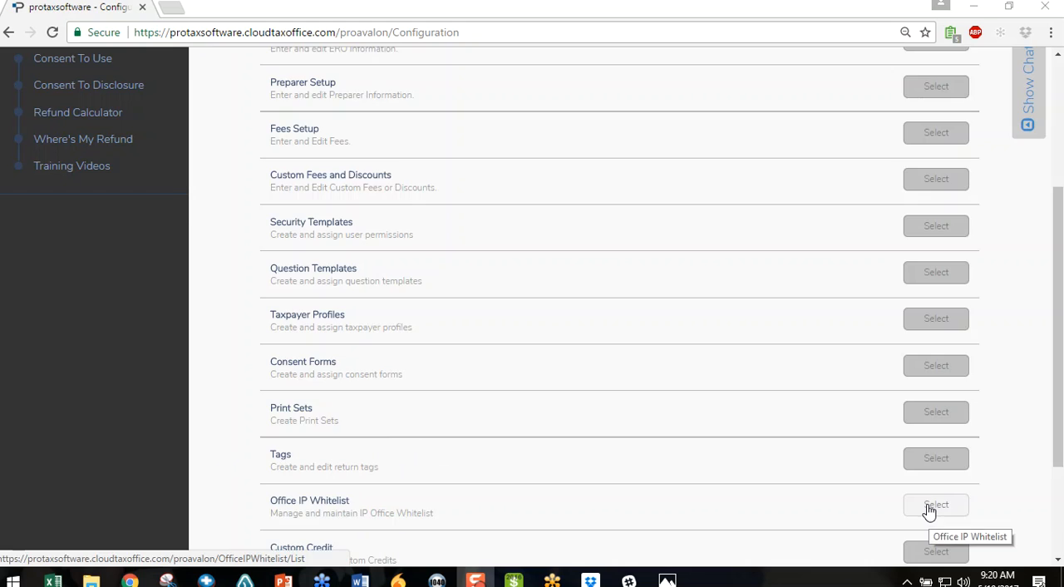
pyautogui.click(936, 505)
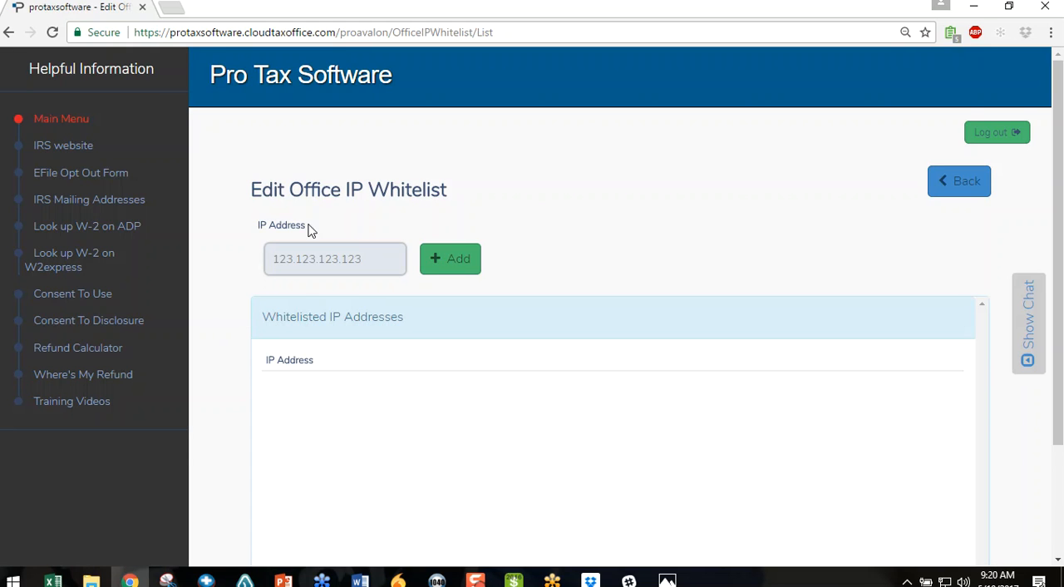
pyautogui.click(335, 259)
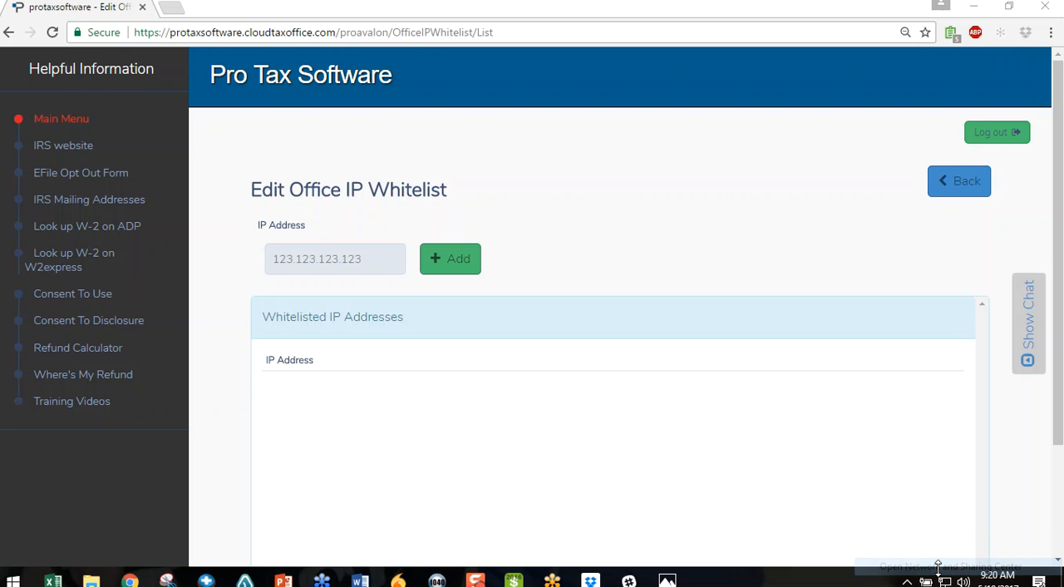
# Open Network and Sharing Center and view the Local Area Connection's IPv4 details
pyautogui.click(939, 579)
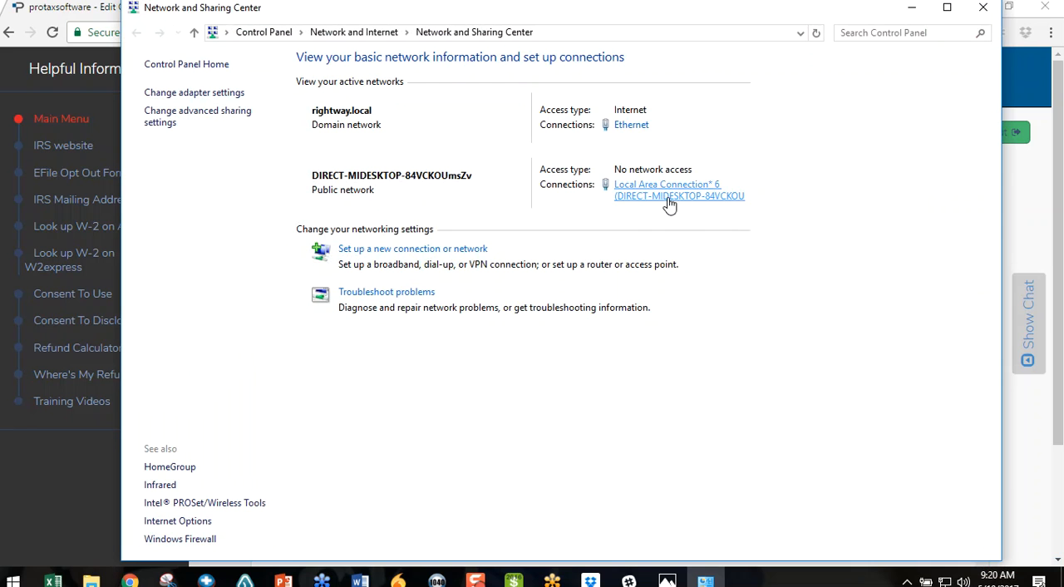
pyautogui.click(665, 184)
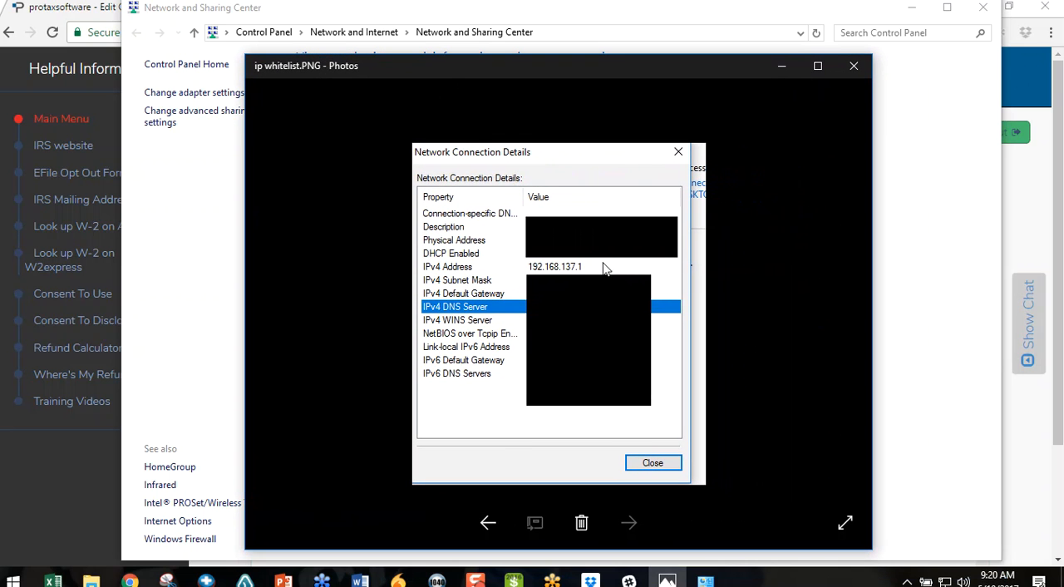
pyautogui.moveTo(535, 281)
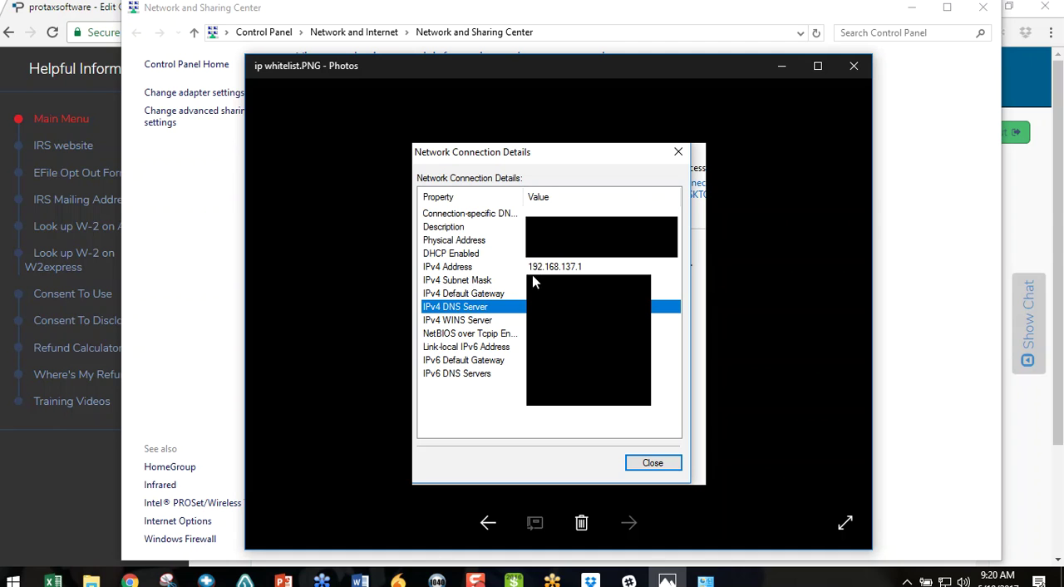
pyautogui.moveTo(743, 199)
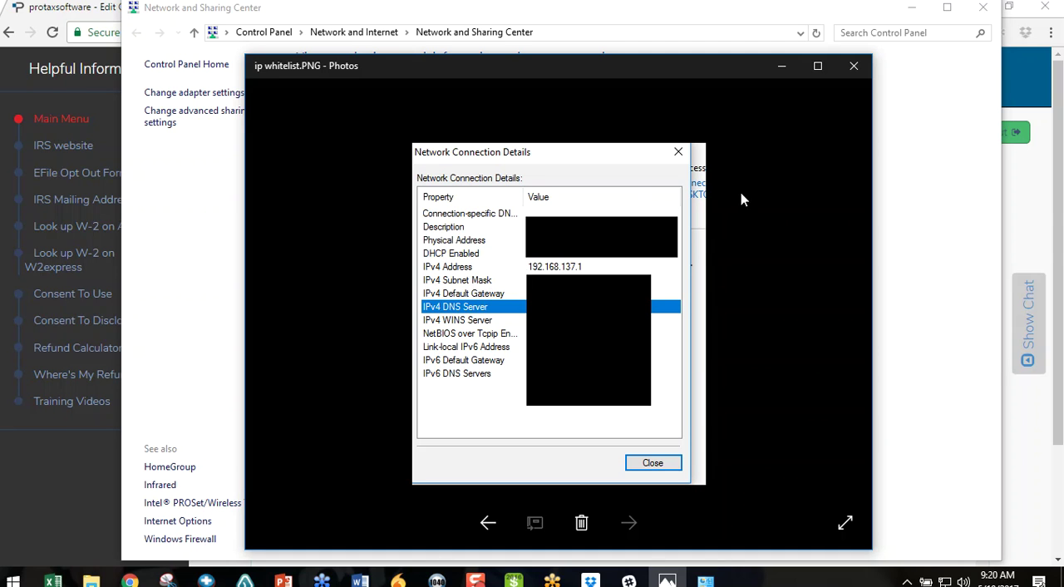
pyautogui.moveTo(868, 65)
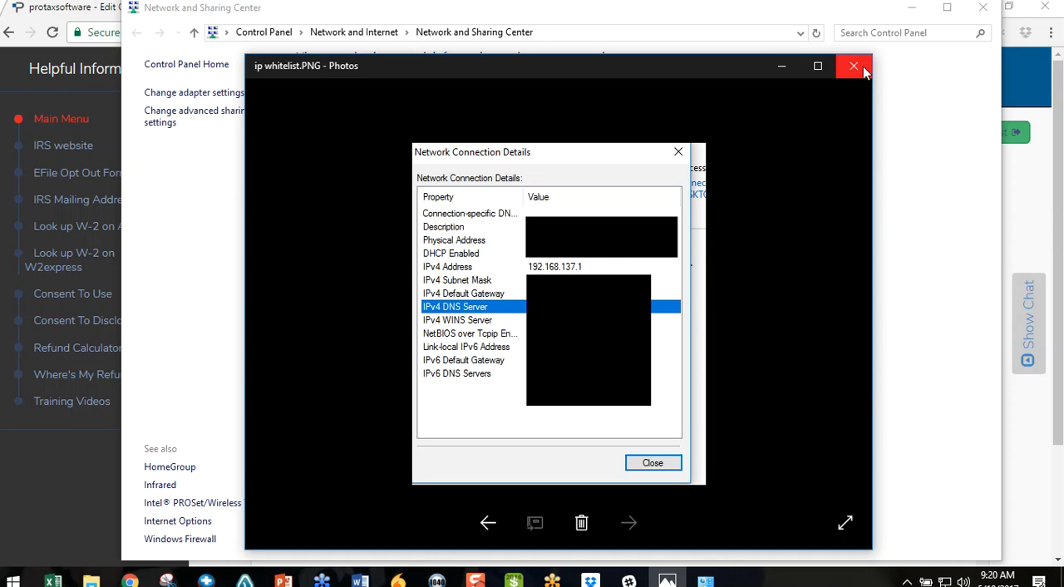
pyautogui.moveTo(853, 66)
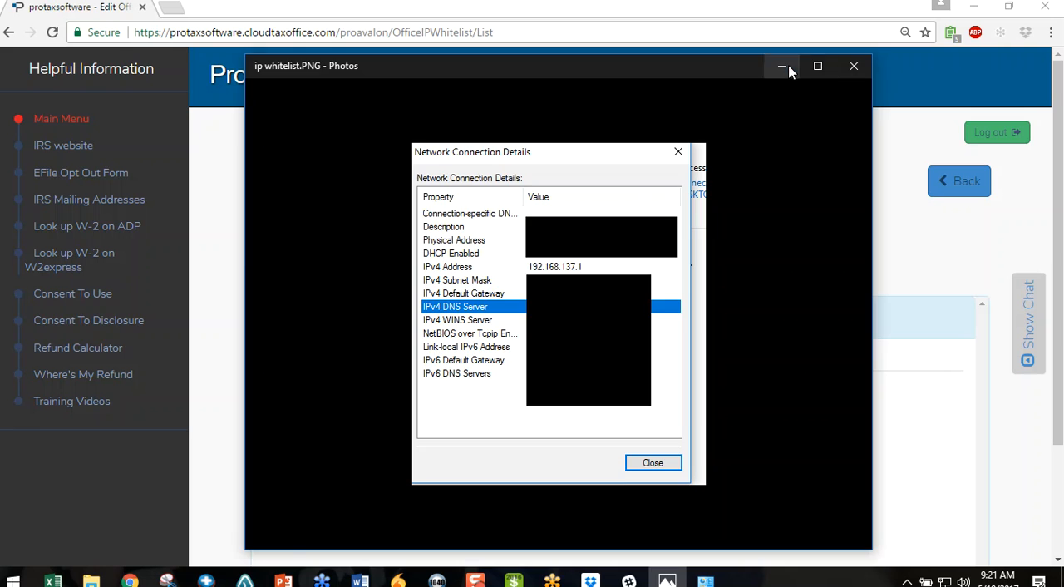
# Minimize the network details picture, then enter and add IP 192.183.111.11
pyautogui.click(789, 66)
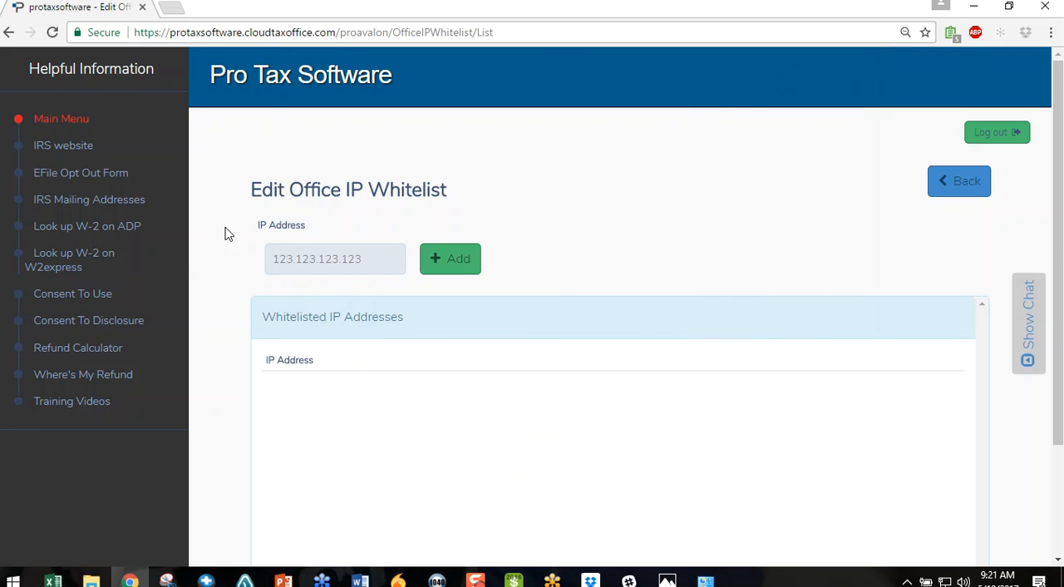
pyautogui.click(335, 259)
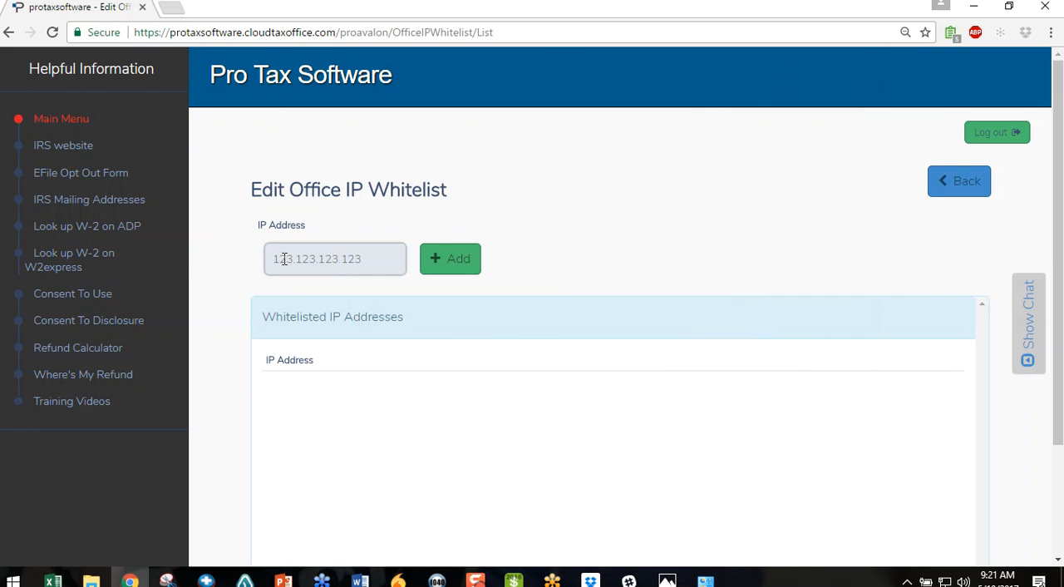
pyautogui.write('192.183.111.11')
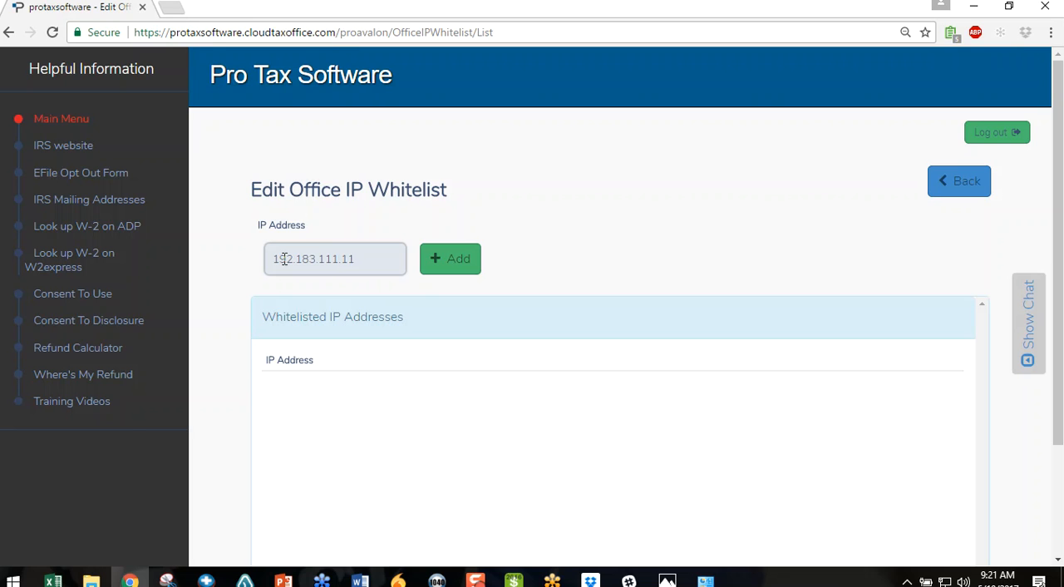
pyautogui.click(449, 259)
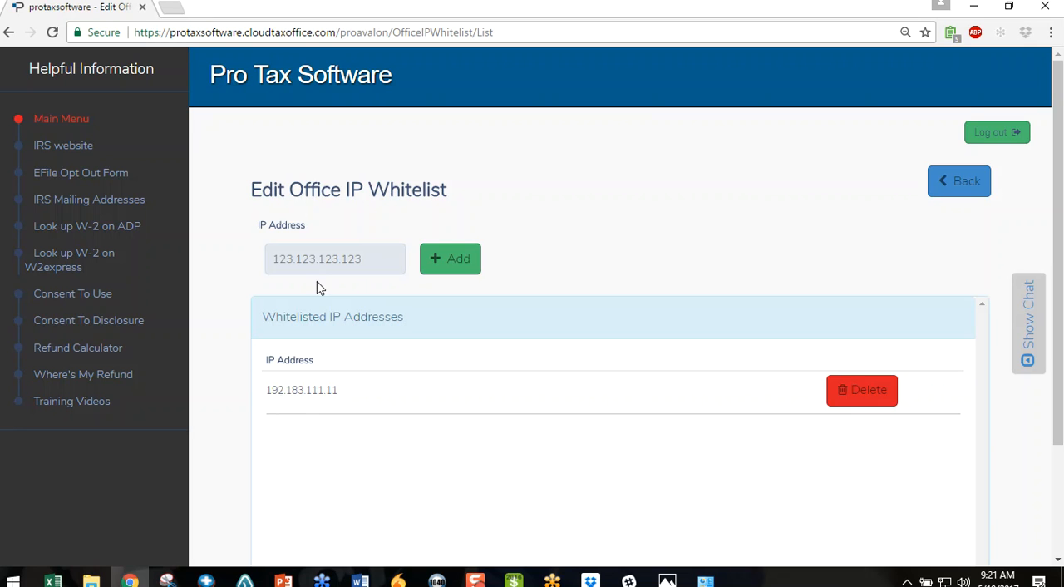
pyautogui.moveTo(338, 421)
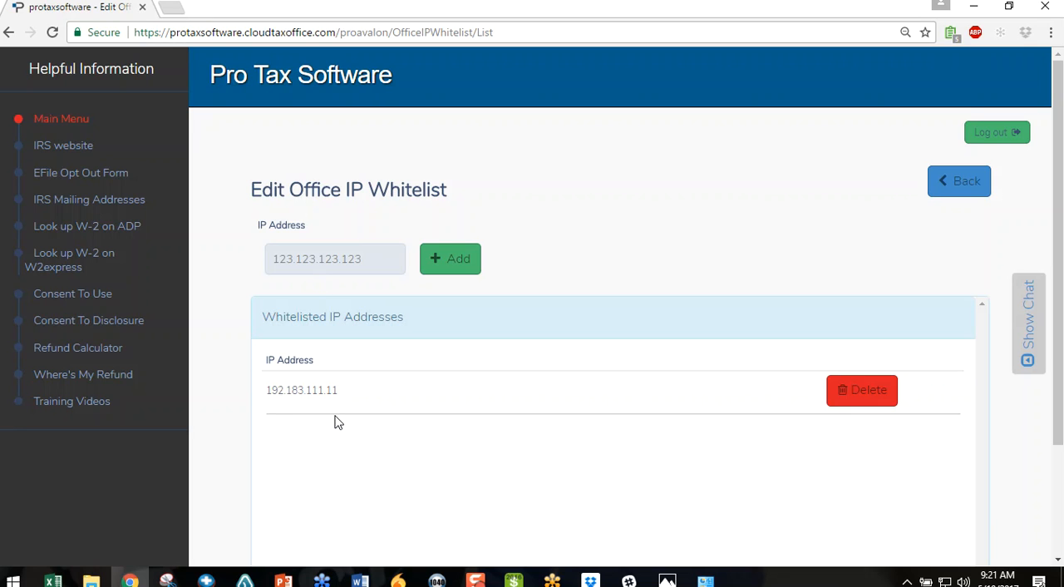